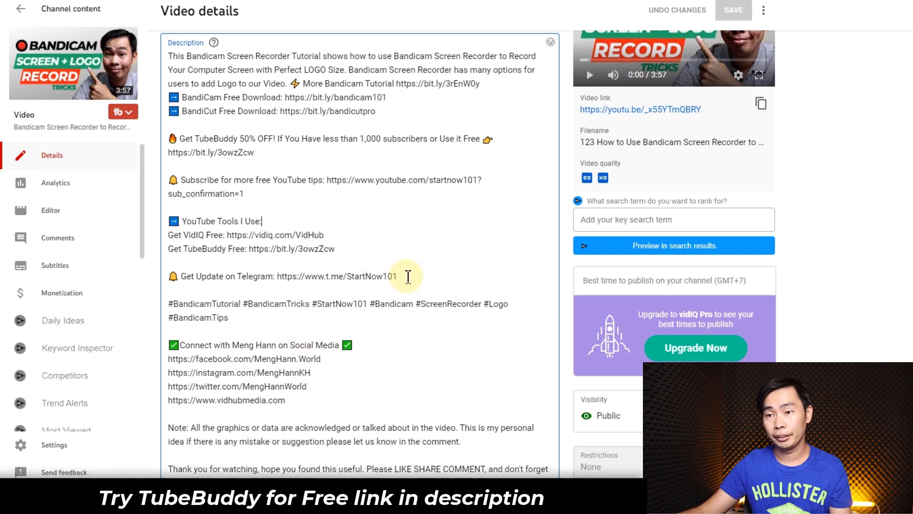
# Select the 'Get Update on Telegram' line in the video's description.
pyautogui.tripleClick(282, 276)
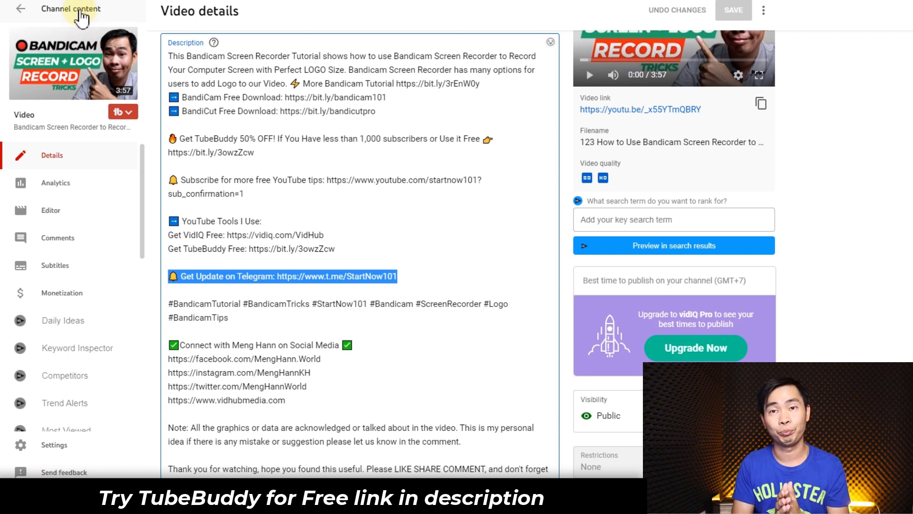
# Return to Channel content and open TubeBuddy's Bulk & Misc Tools menu.
pyautogui.click(21, 8)
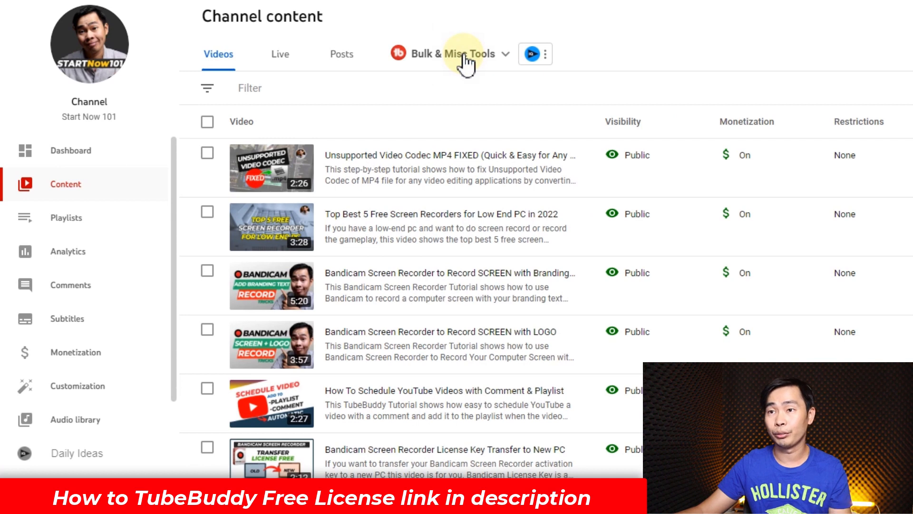
pyautogui.click(460, 53)
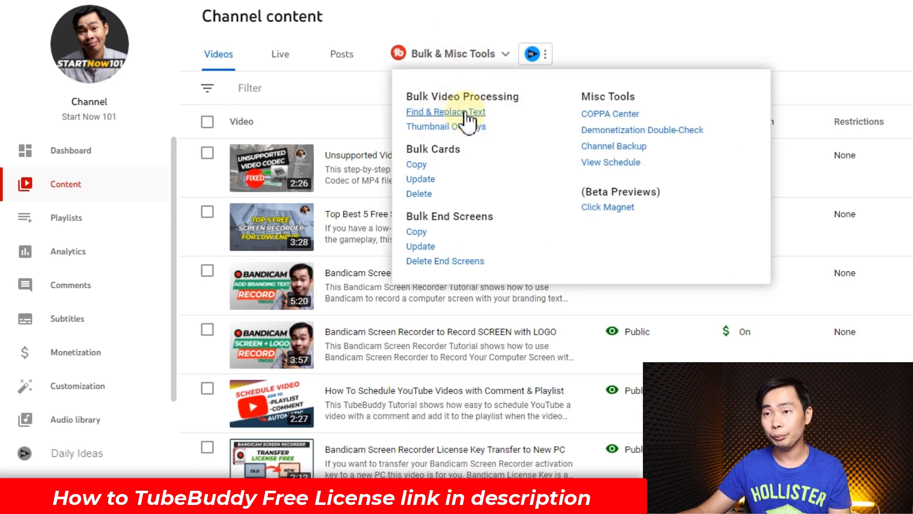
pyautogui.click(446, 112)
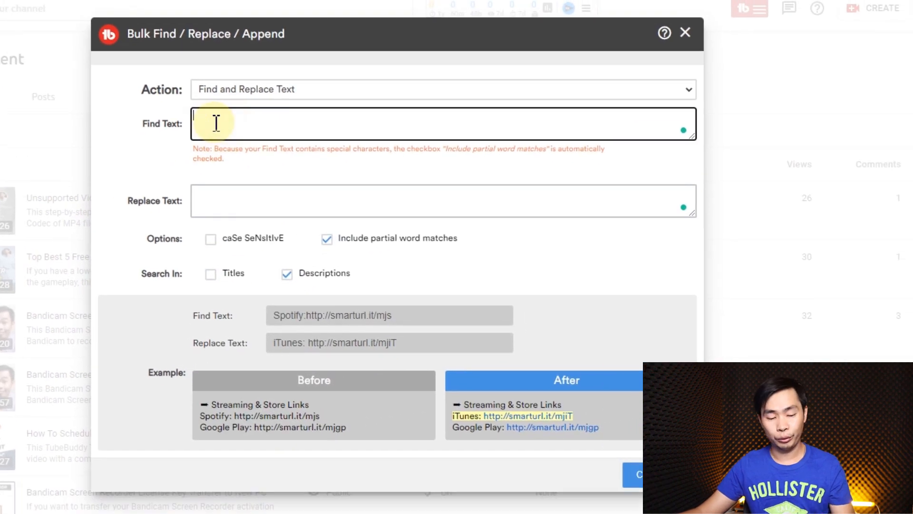
pyautogui.write('🔔 Get Update on Telegram: https://www.t.me/StartNow101')
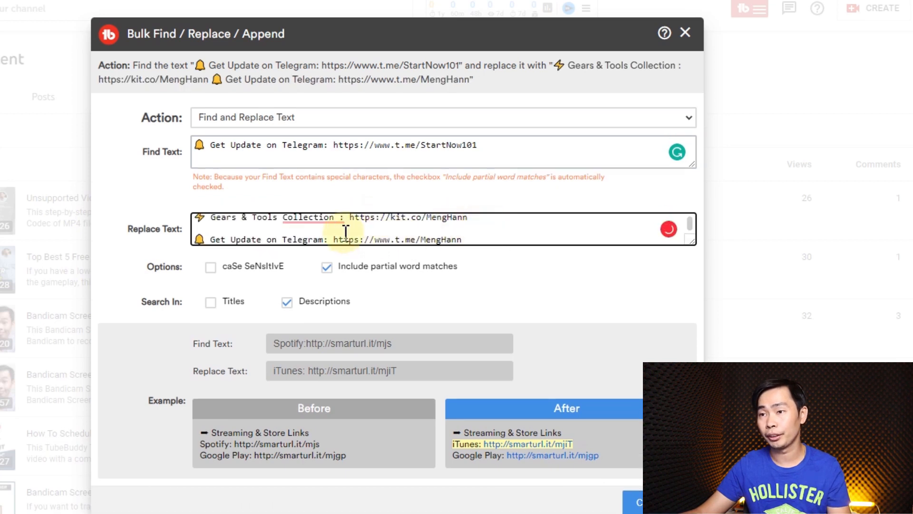
pyautogui.click(309, 217)
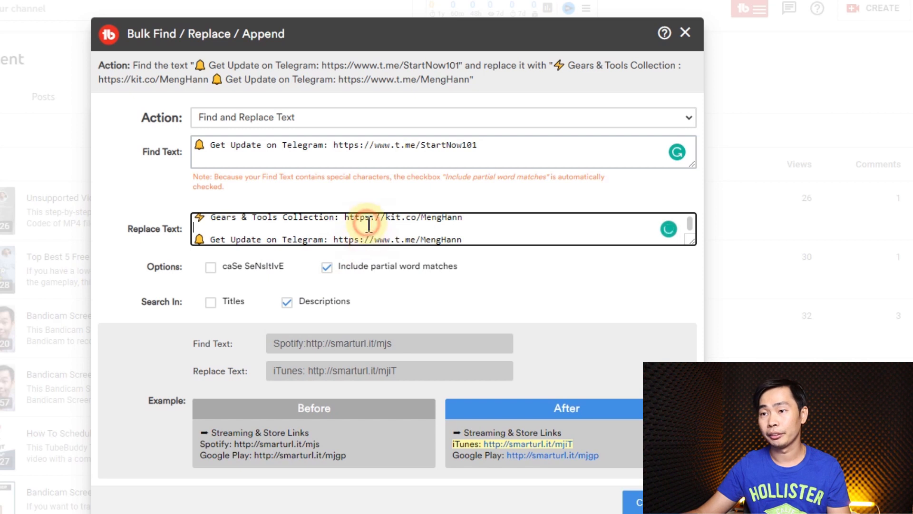
pyautogui.moveTo(438, 307)
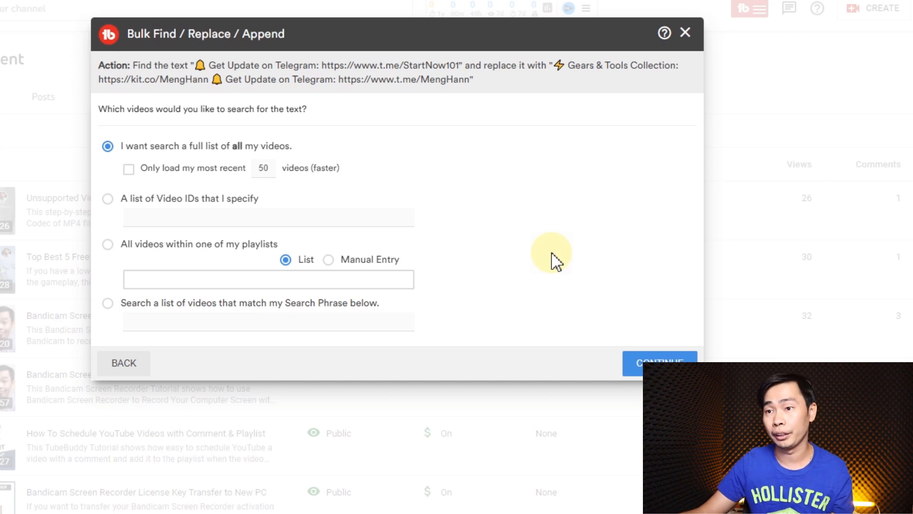
pyautogui.moveTo(223, 157)
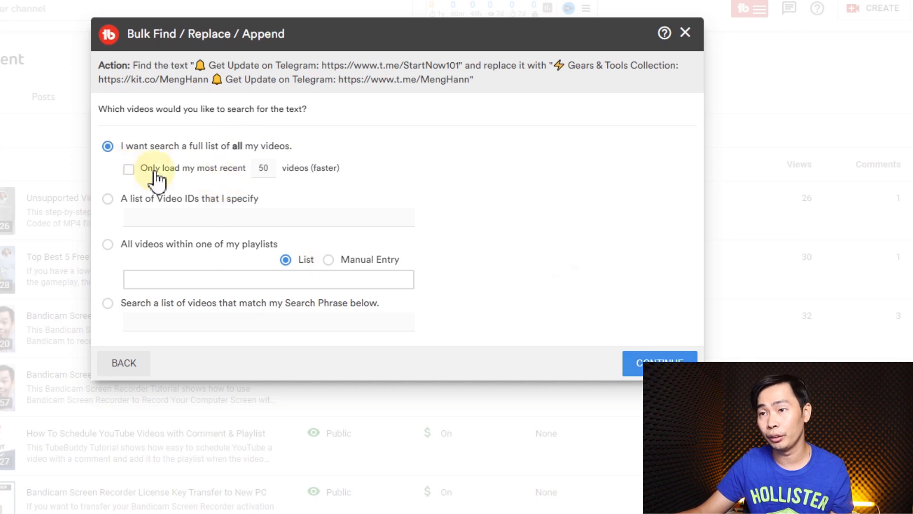
pyautogui.click(128, 168)
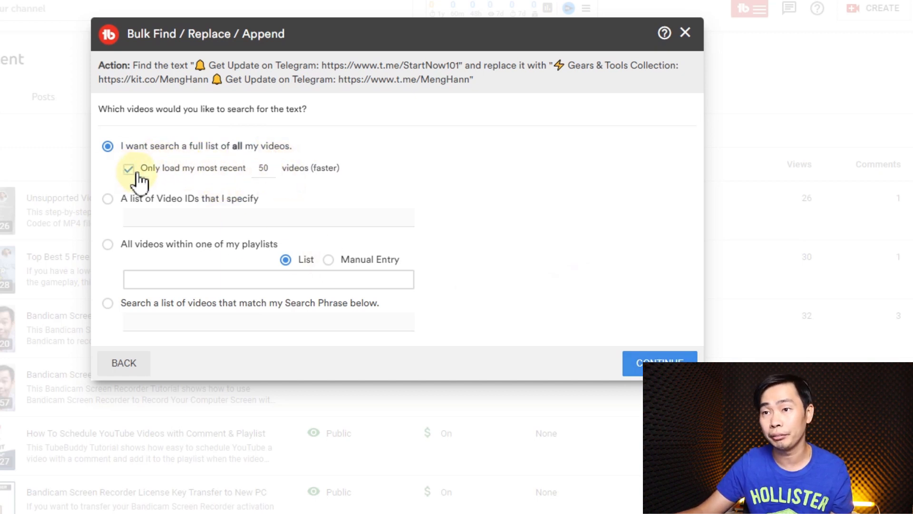
pyautogui.click(127, 168)
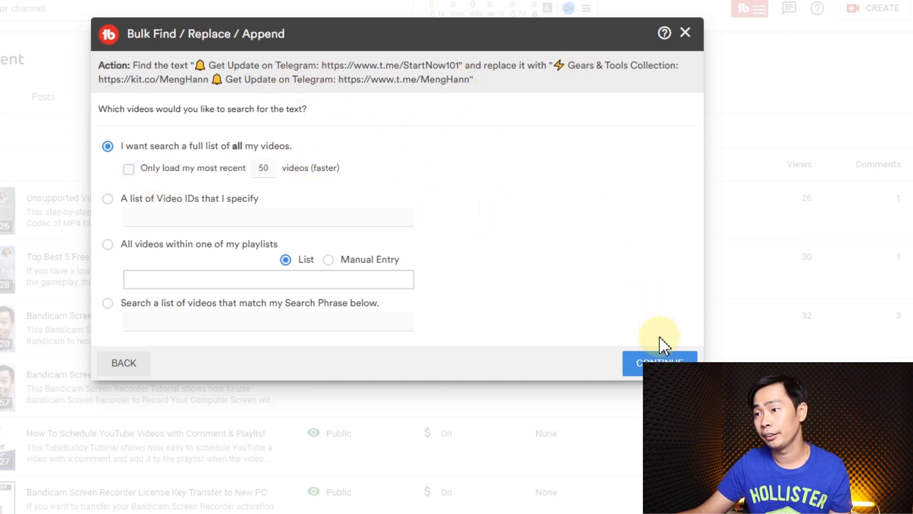
# Select all 172 videos in the TubeBuddy list and scroll through them.
pyautogui.click(659, 363)
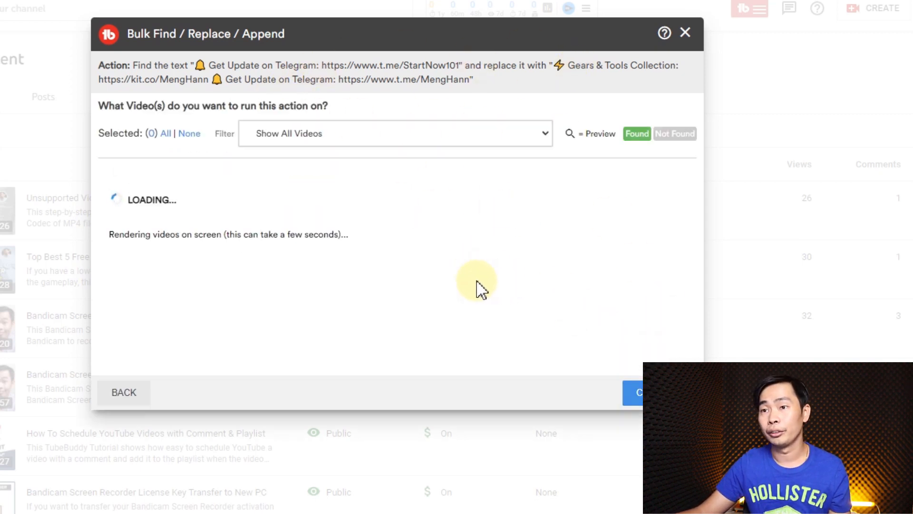
pyautogui.moveTo(428, 288)
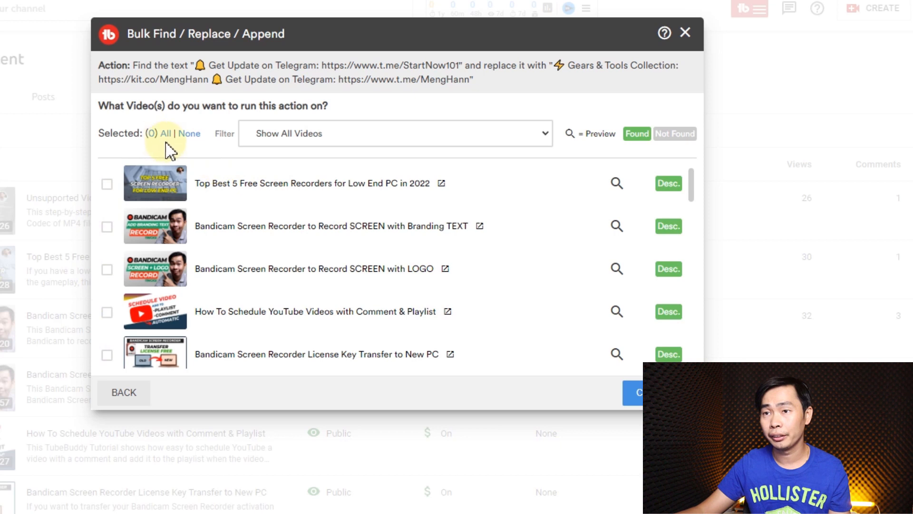
pyautogui.click(174, 133)
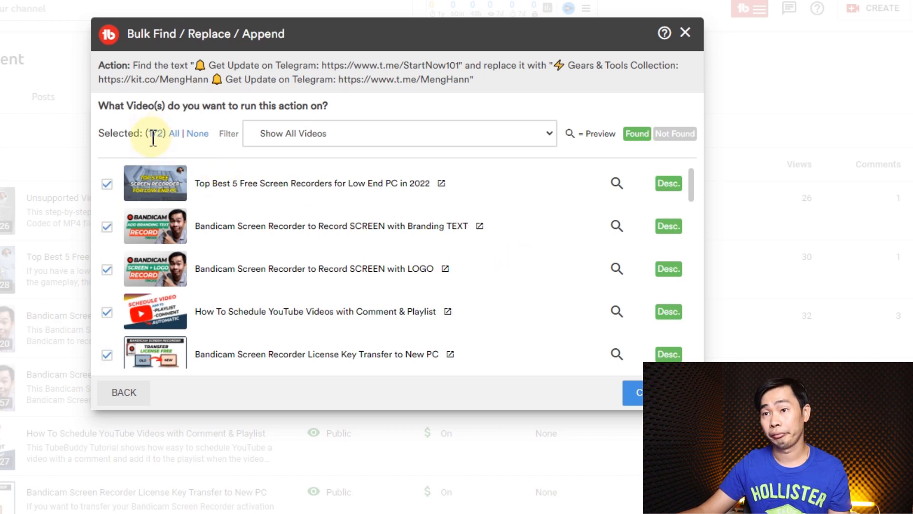
pyautogui.scroll(-3)
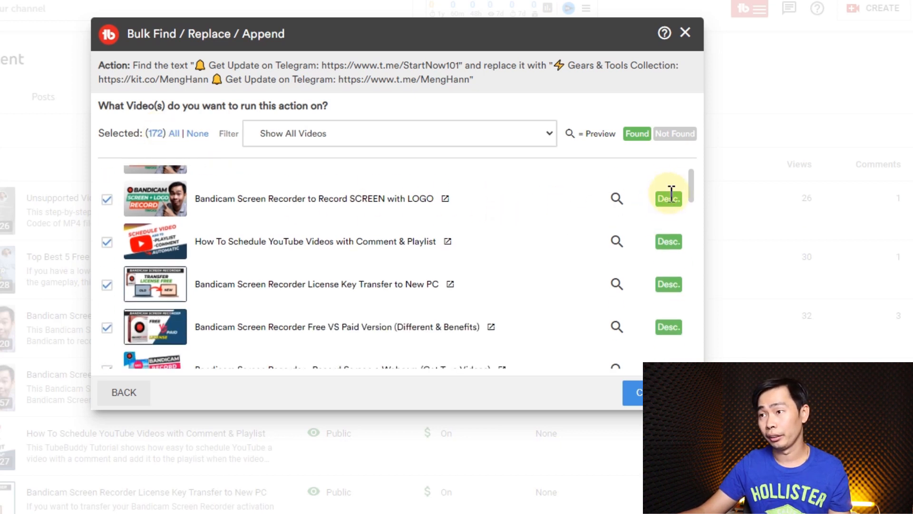
pyautogui.scroll(-3)
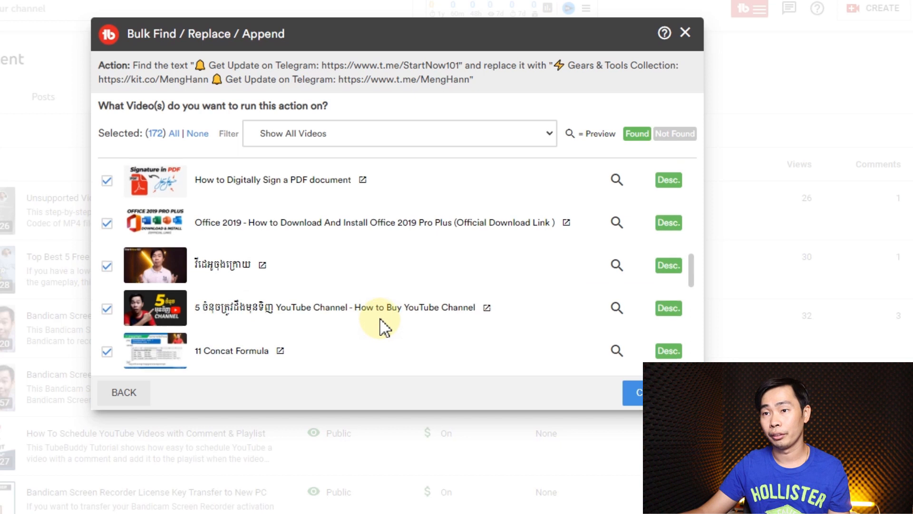
pyautogui.scroll(-3)
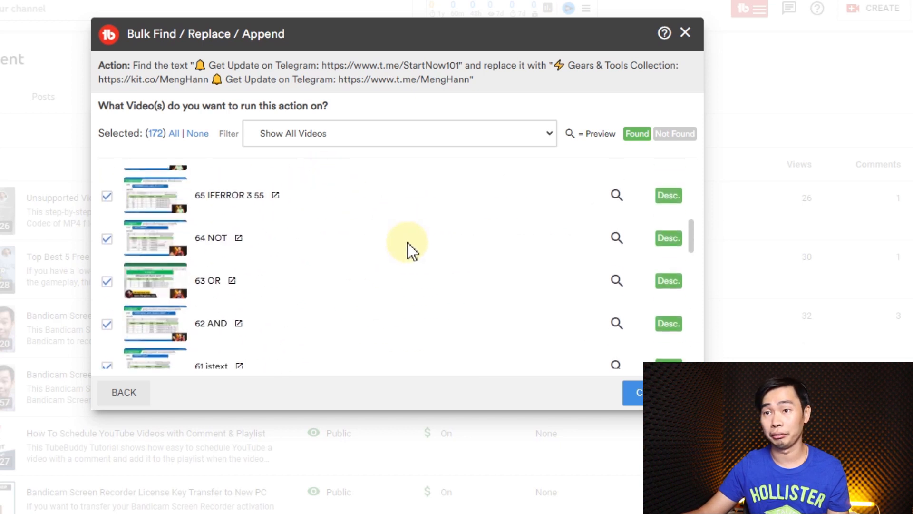
pyautogui.scroll(-3)
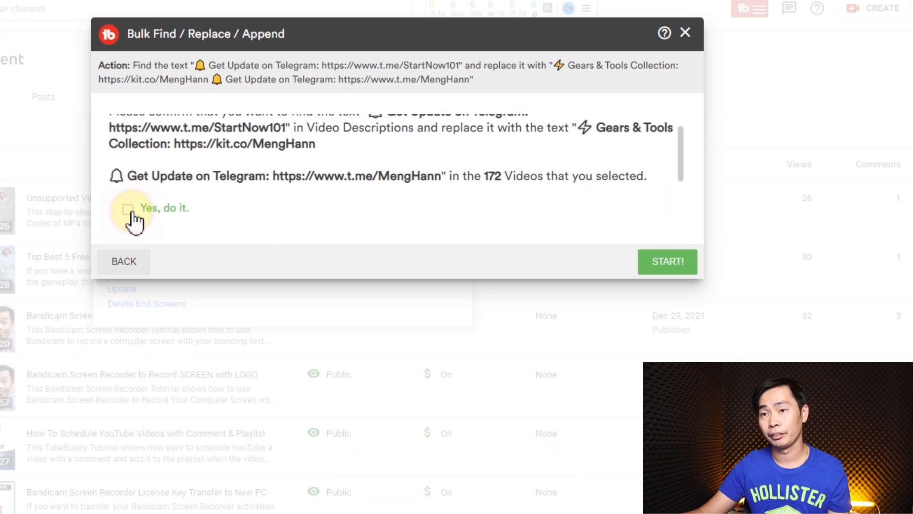
# Tick 'Yes, do it.' and start the bulk replacement.
pyautogui.click(128, 208)
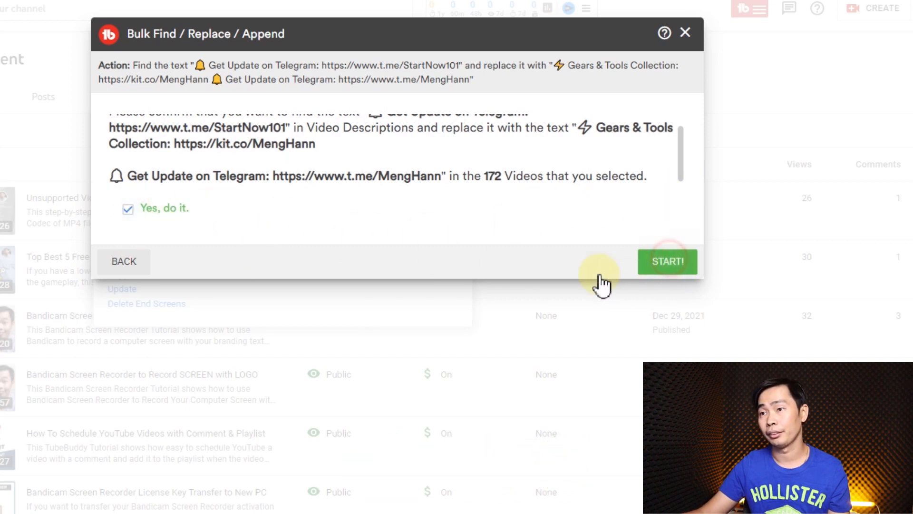
pyautogui.click(667, 261)
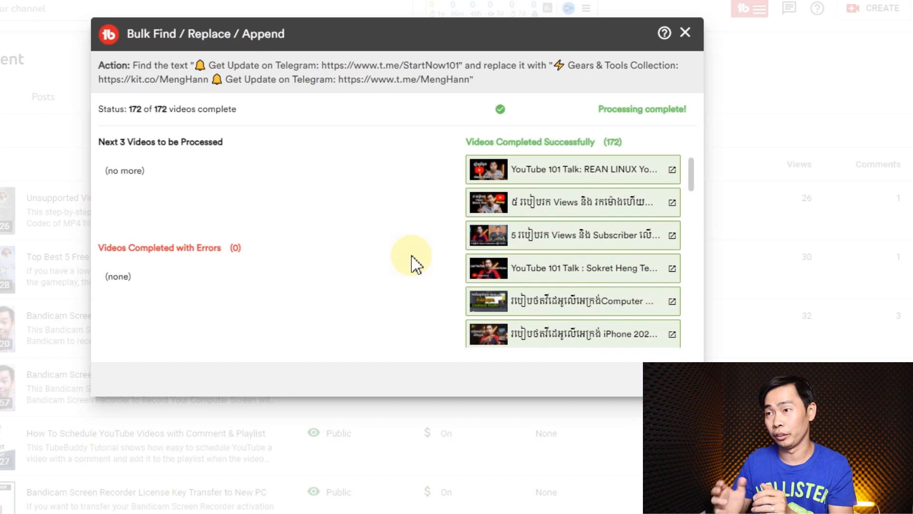
pyautogui.moveTo(422, 254)
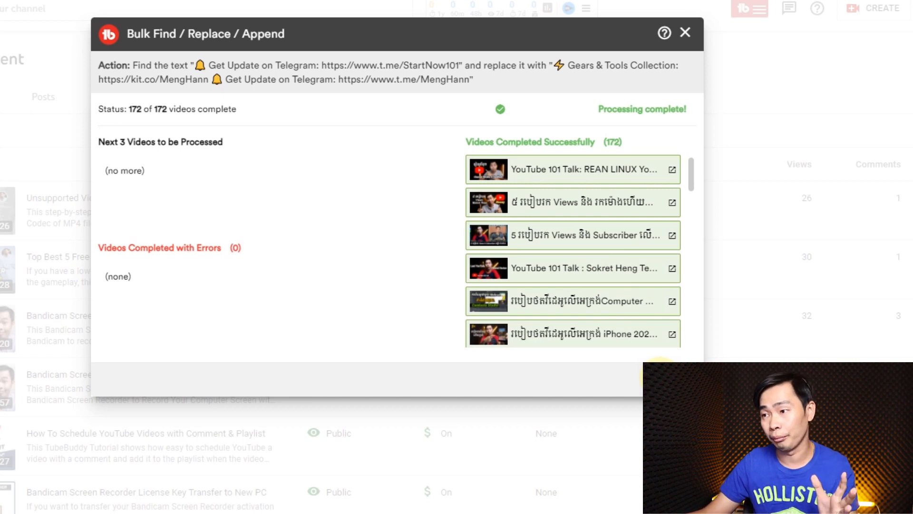
# Close the bulk tool after 172 of 172 videos finish processing.
pyautogui.click(686, 33)
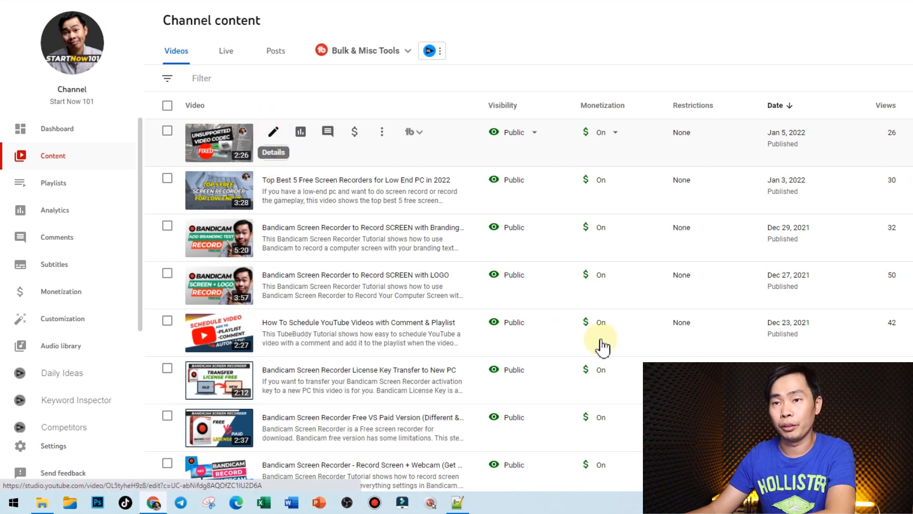
# Open the Unsupported Video Codec video and select its new Gears & Tools and Telegram lines.
pyautogui.click(272, 153)
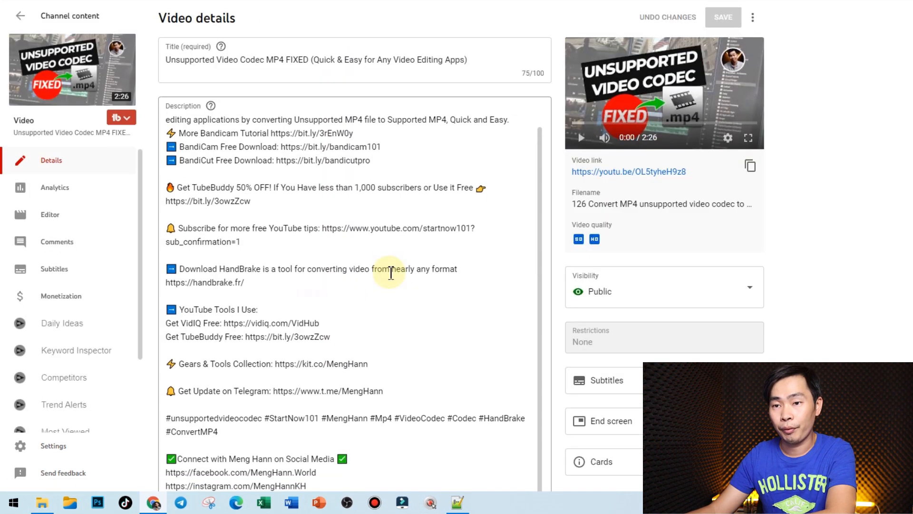
pyautogui.scroll(-3)
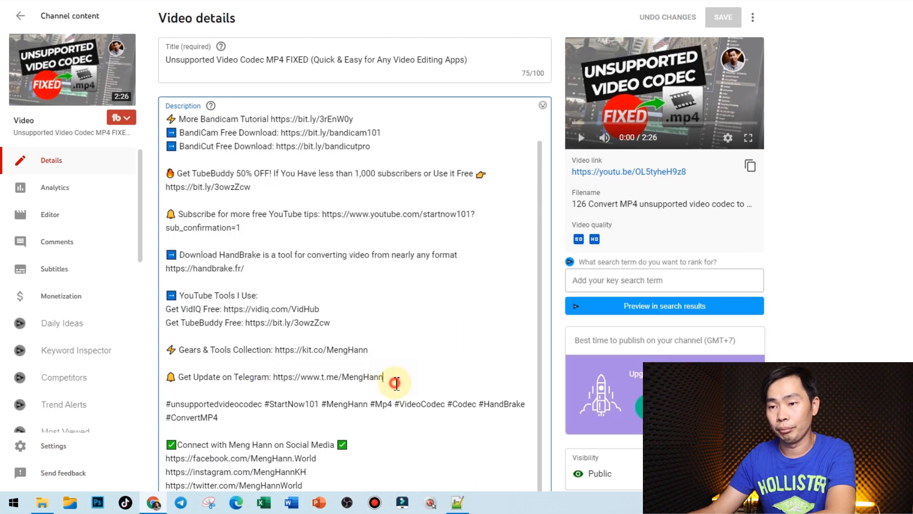
pyautogui.moveTo(179, 350); pyautogui.dragTo(385, 377)
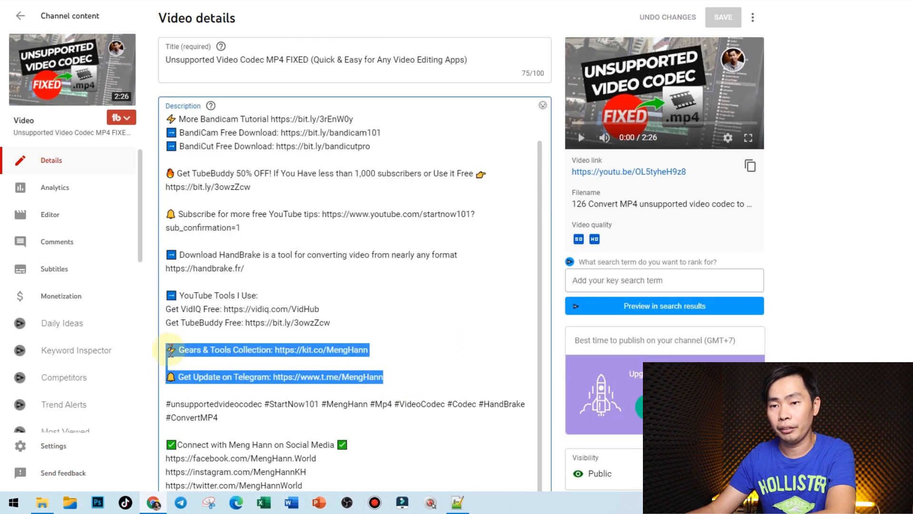